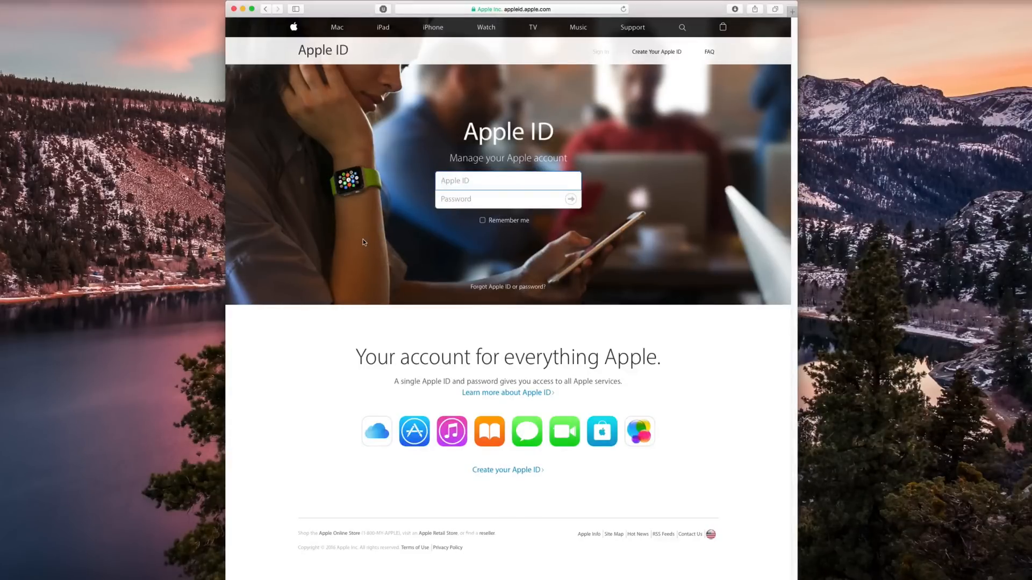
mouse_move(662, 124)
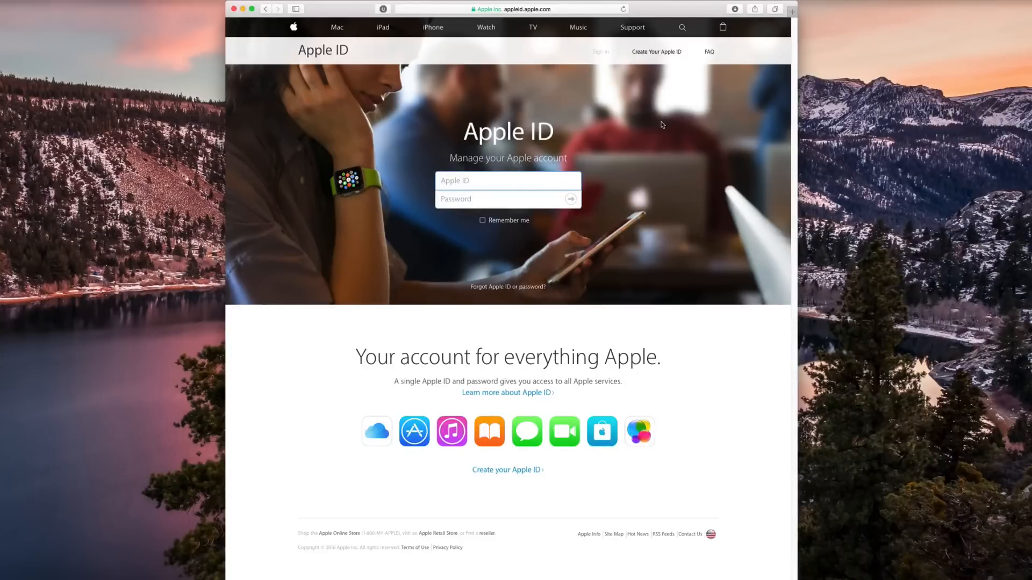
mouse_move(508, 287)
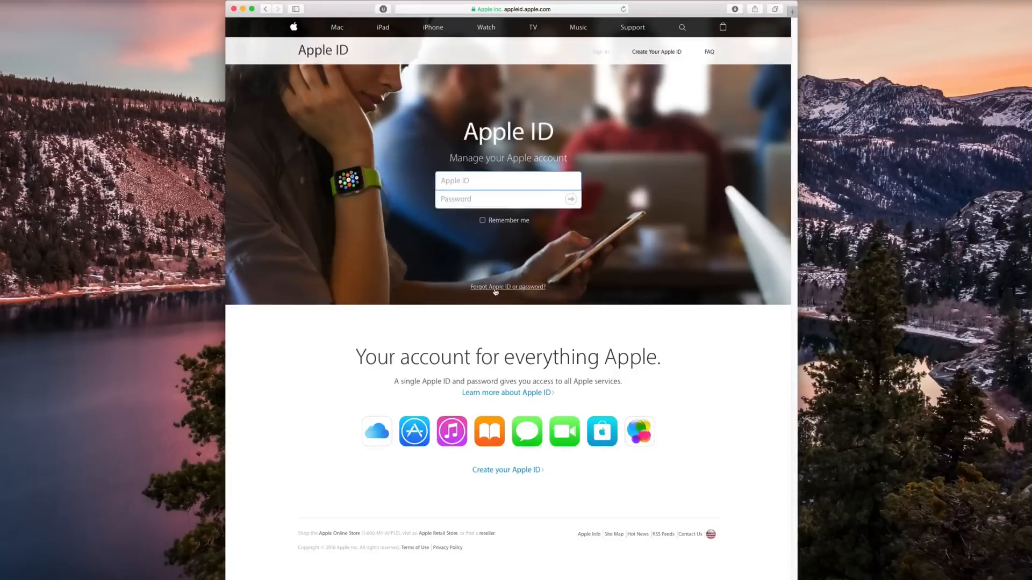
mouse_move(496, 290)
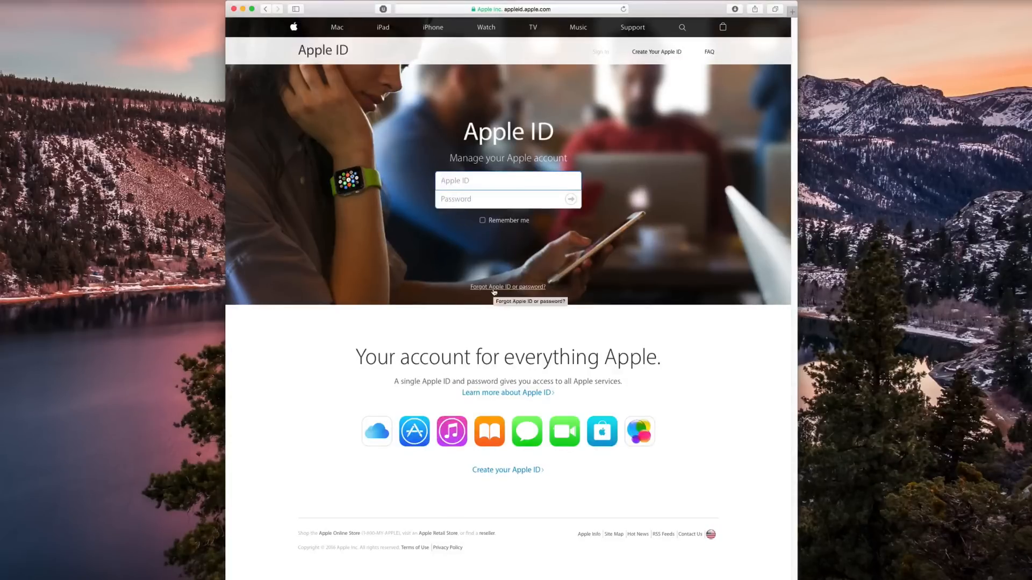
- Follow the 'Forgot Apple ID or password?' link on appleid.apple.com
click(508, 287)
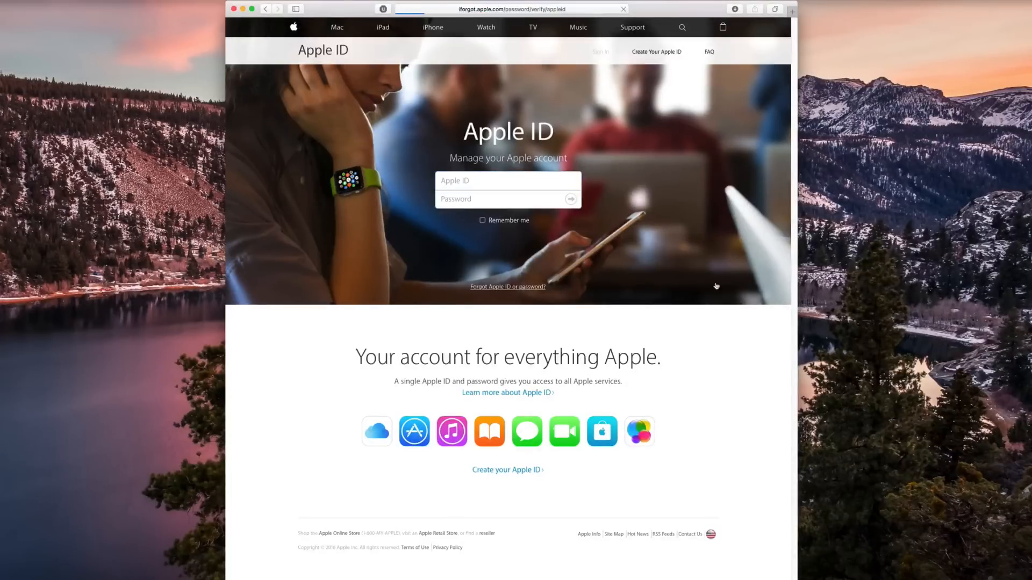
click(508, 286)
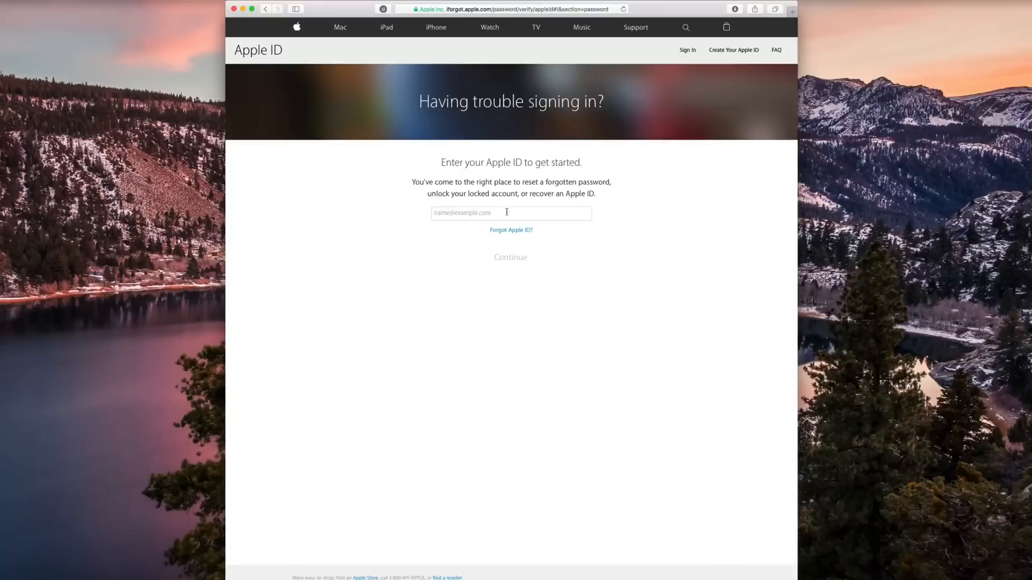
click(510, 212)
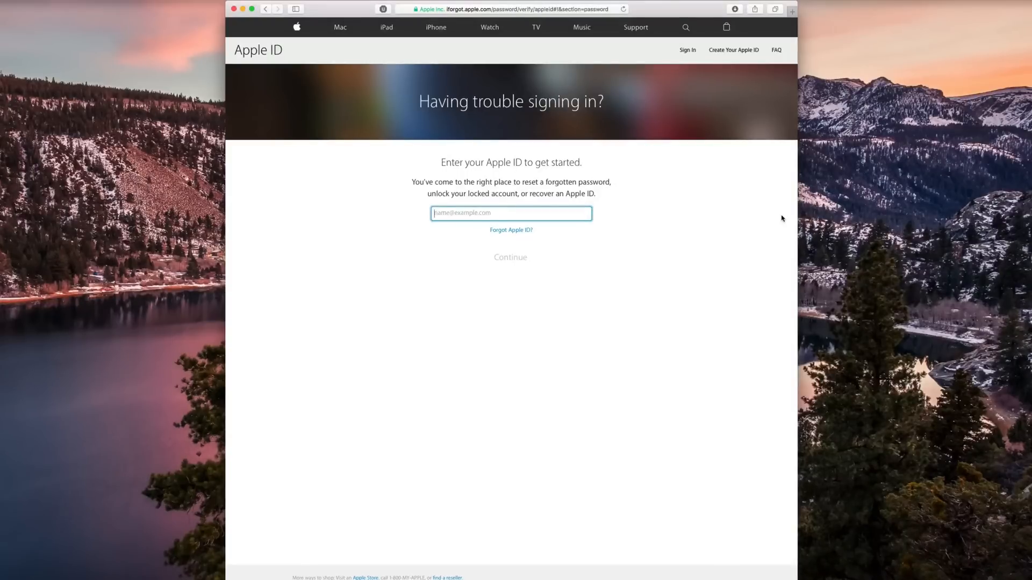
text(your)
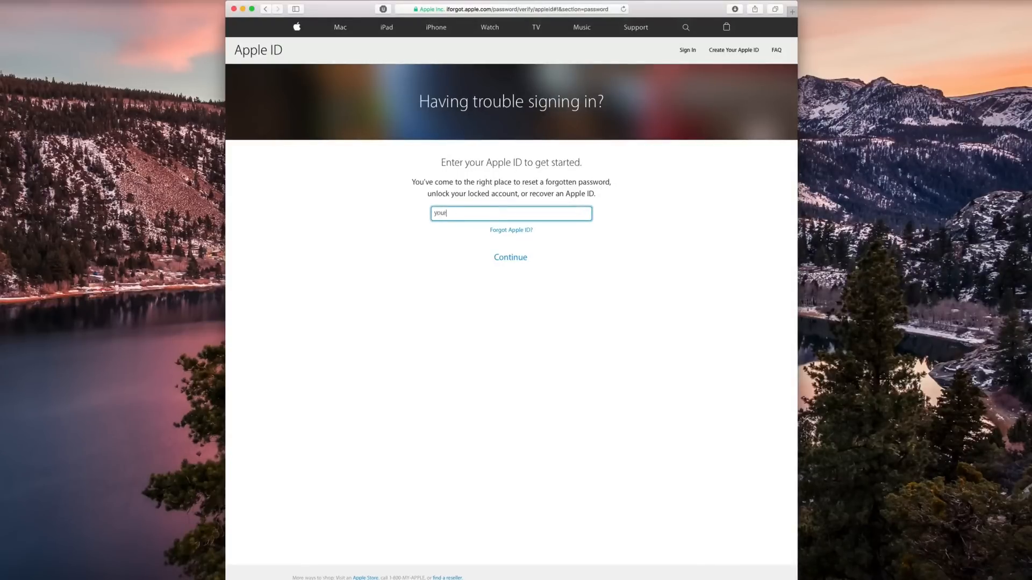
text(email@gmail)
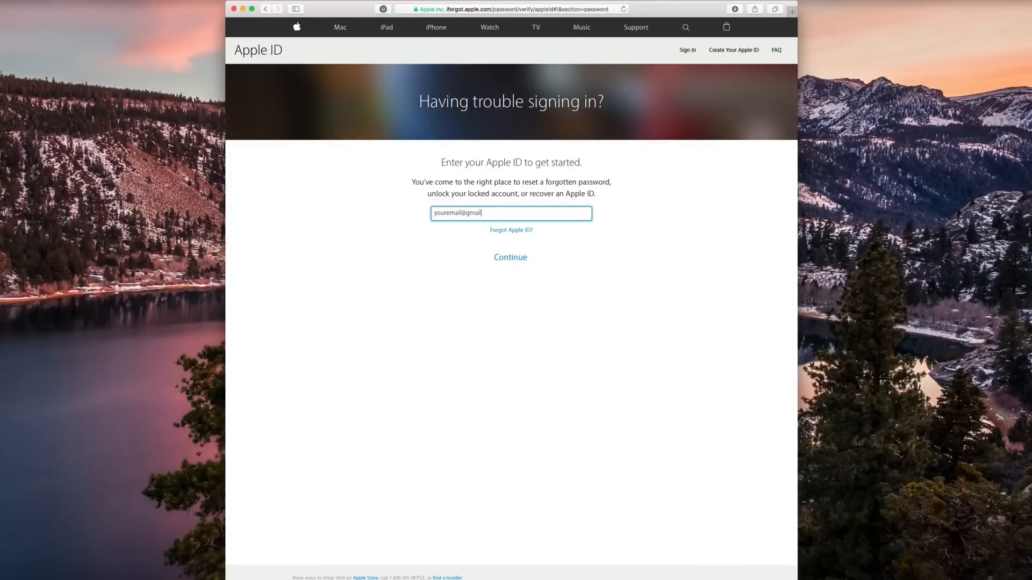
text(.com)
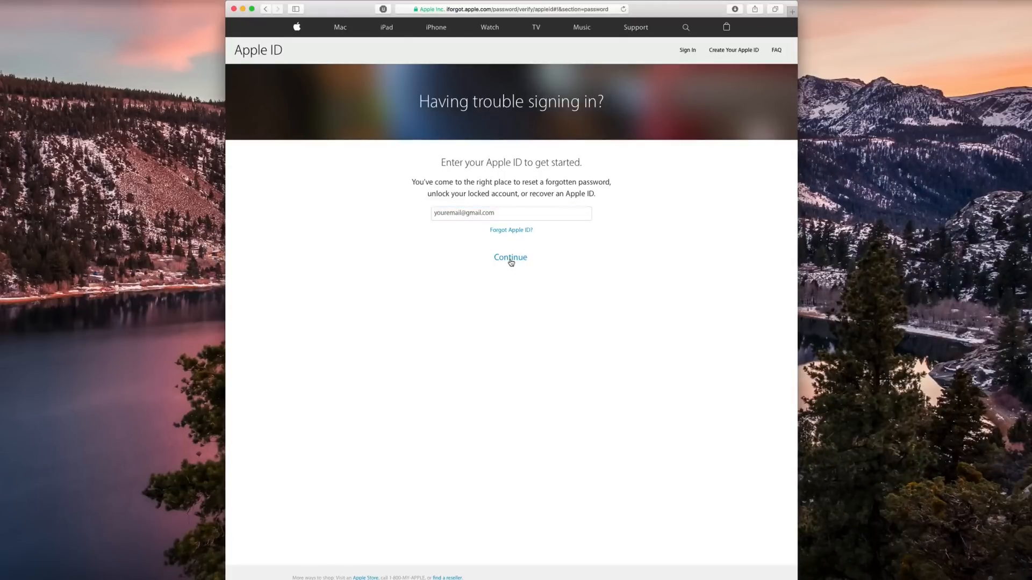
click(510, 257)
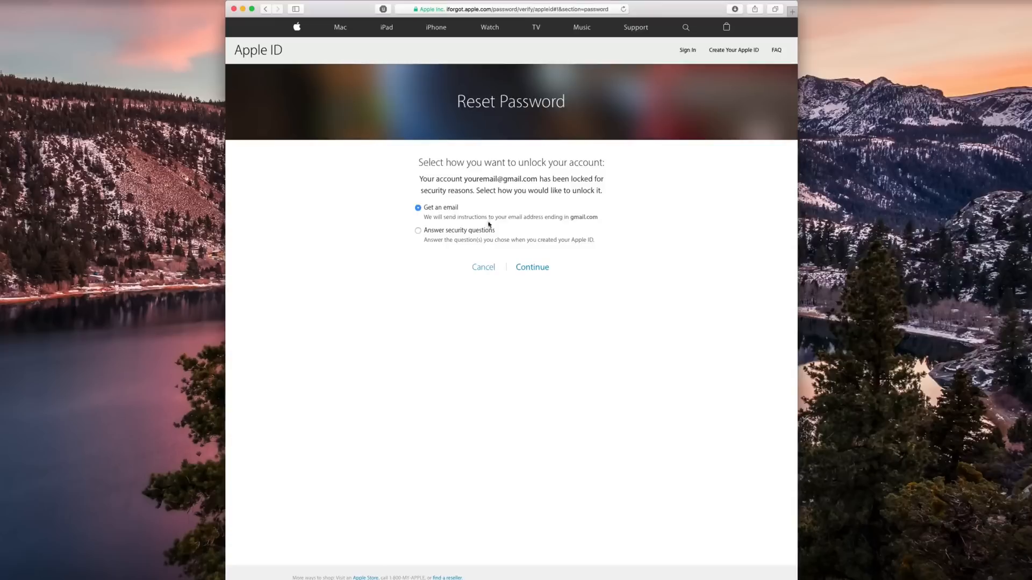
mouse_move(297, 242)
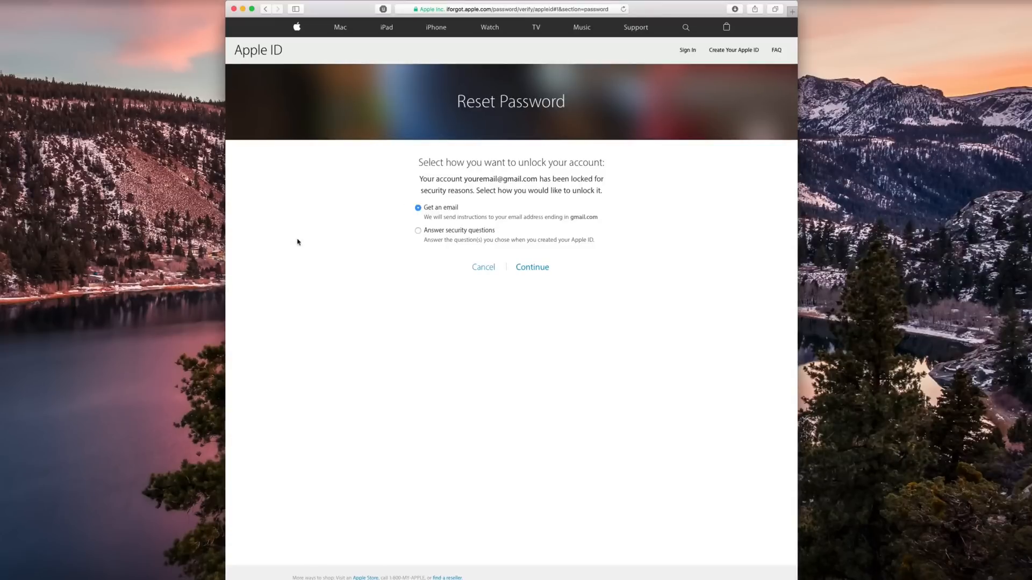
mouse_move(390, 263)
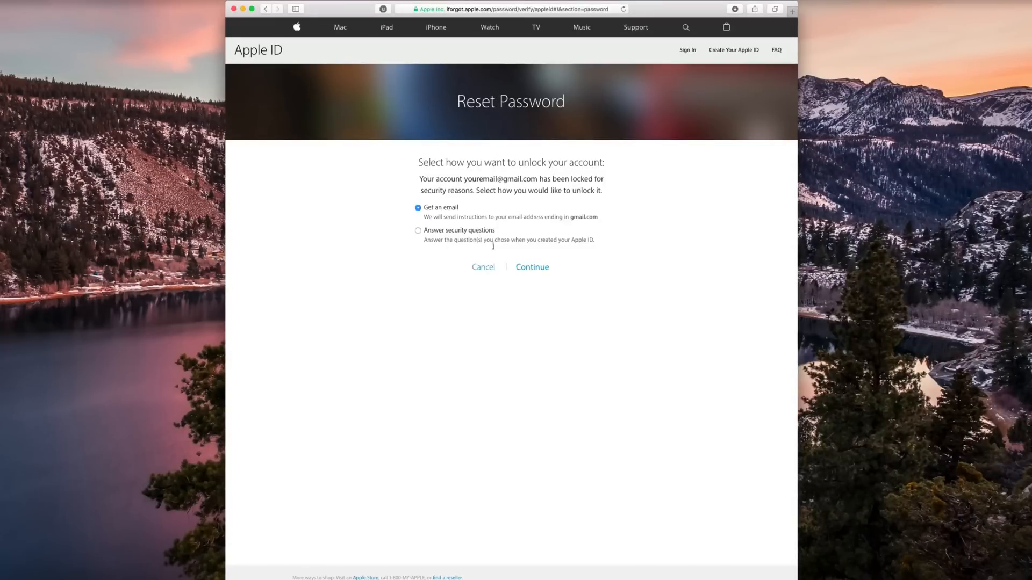
mouse_move(590, 311)
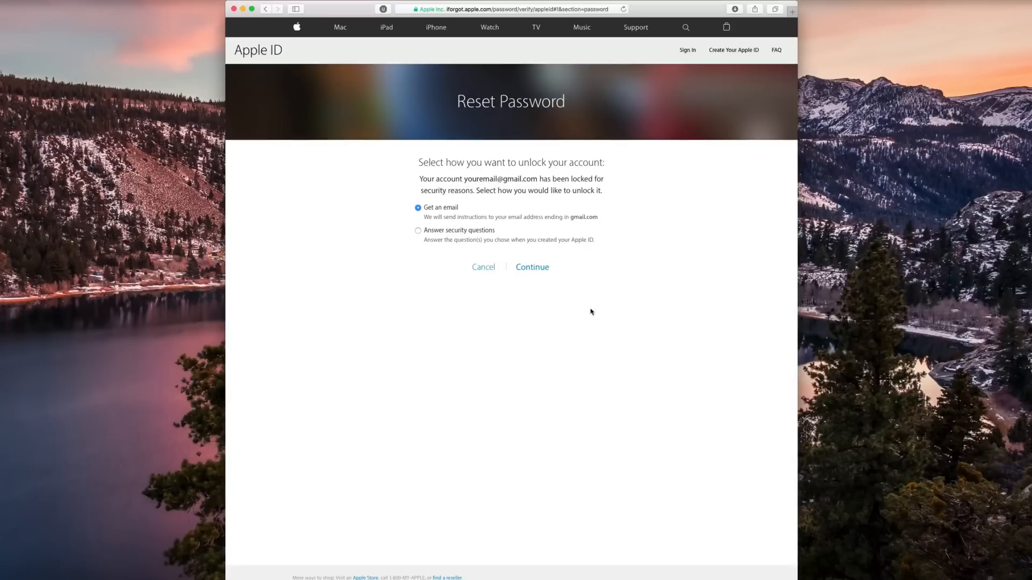
mouse_move(545, 287)
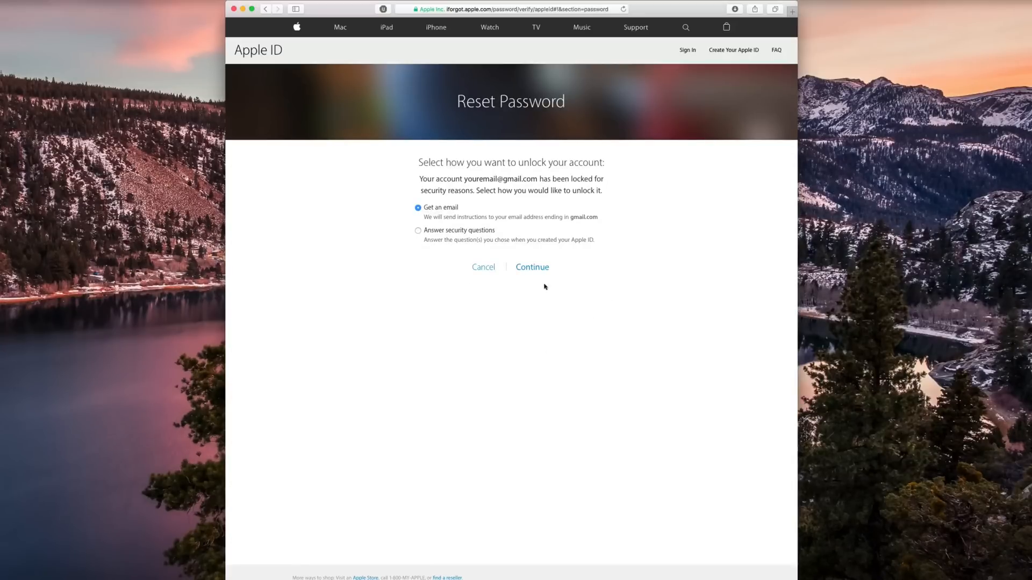
- Continue with the 'Get an email' option to receive unlock instructions
click(532, 267)
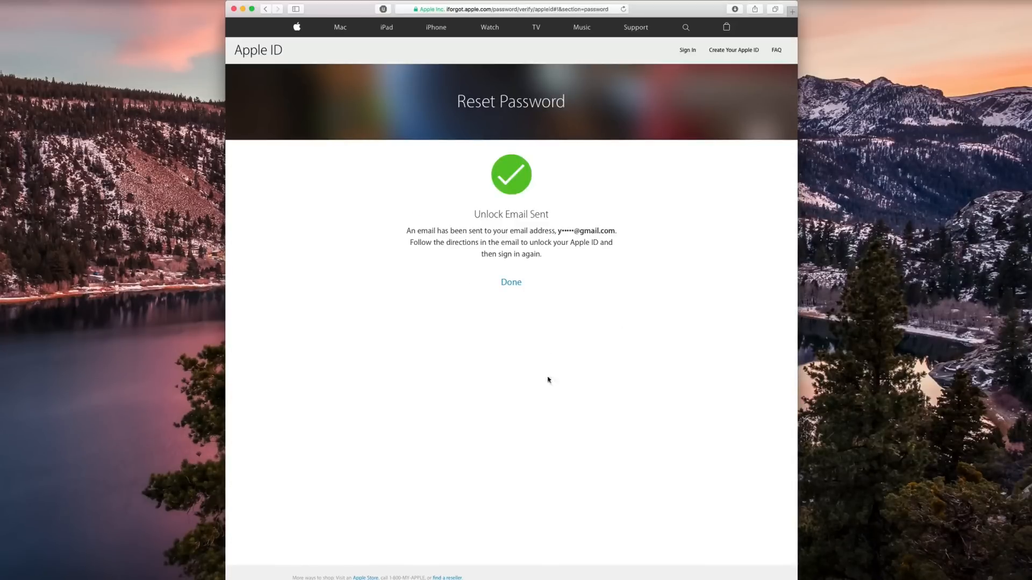
mouse_move(551, 366)
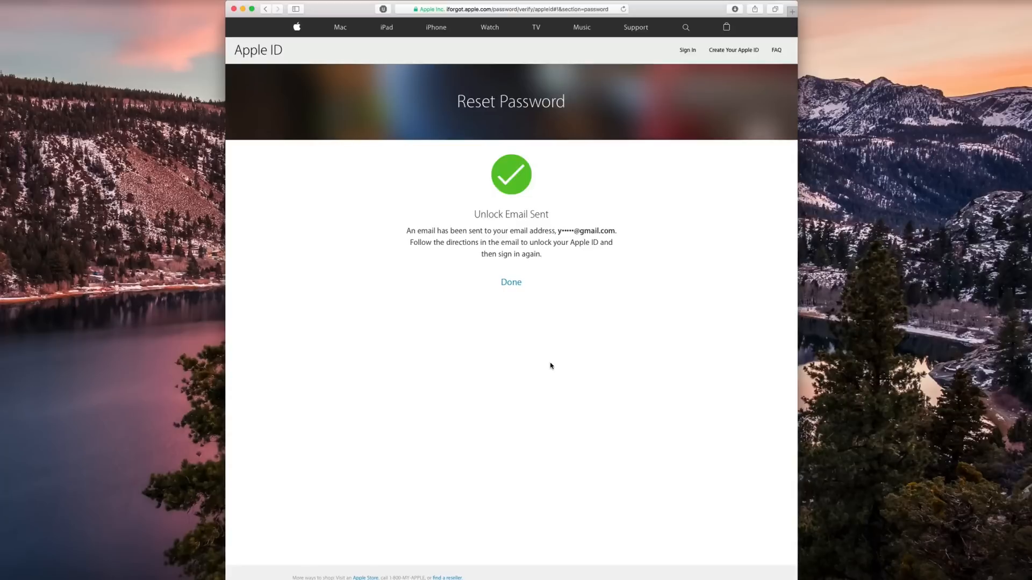